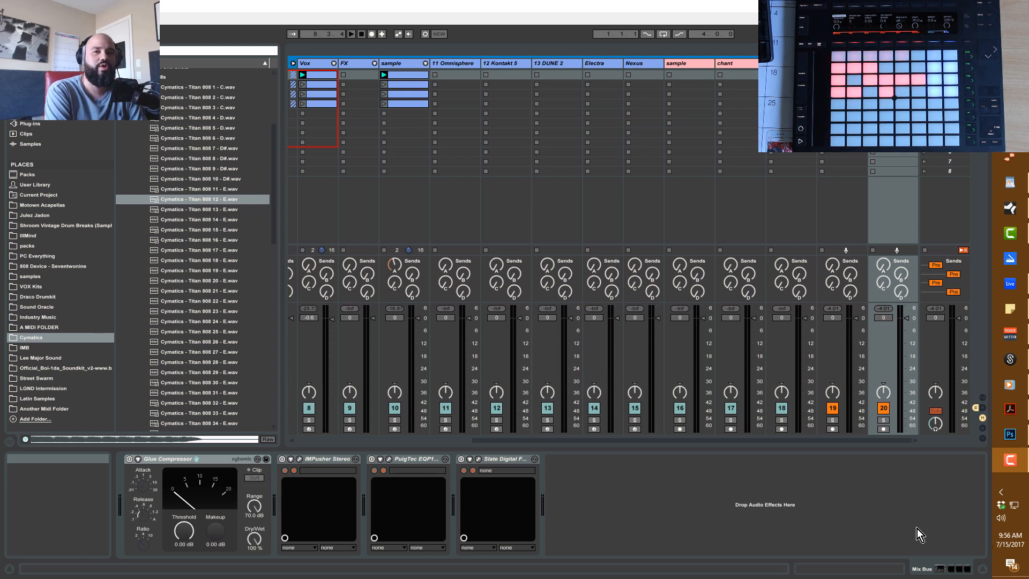
mouse_move(986, 389)
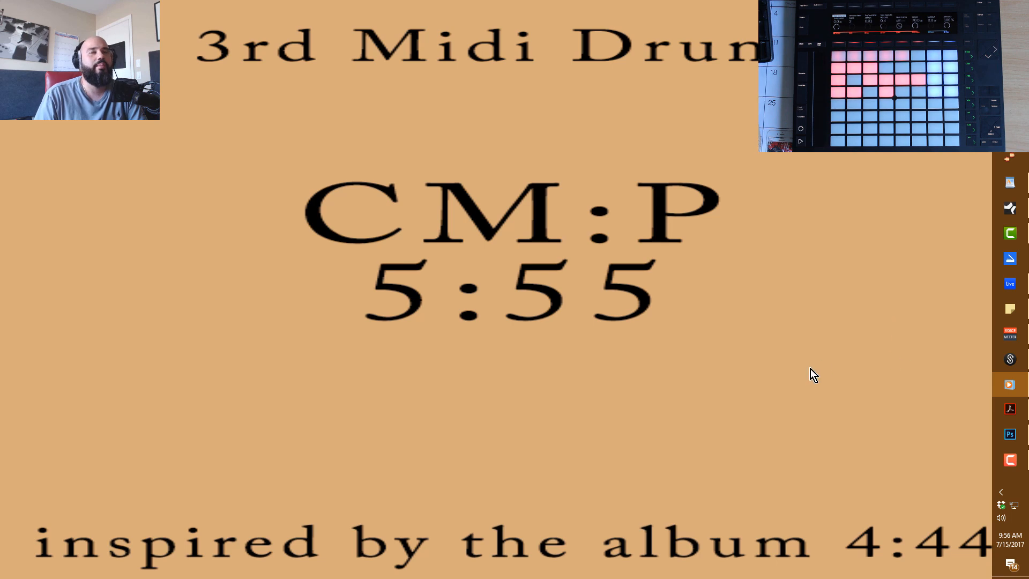
mouse_move(837, 395)
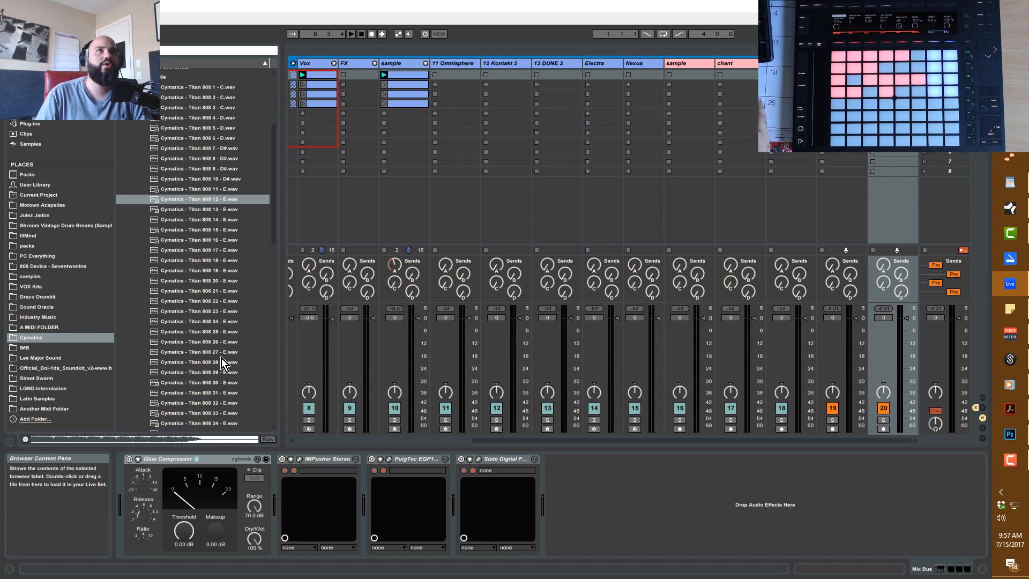
Step: Switch to the Arrangement timeline to view the tracks
key(Tab)
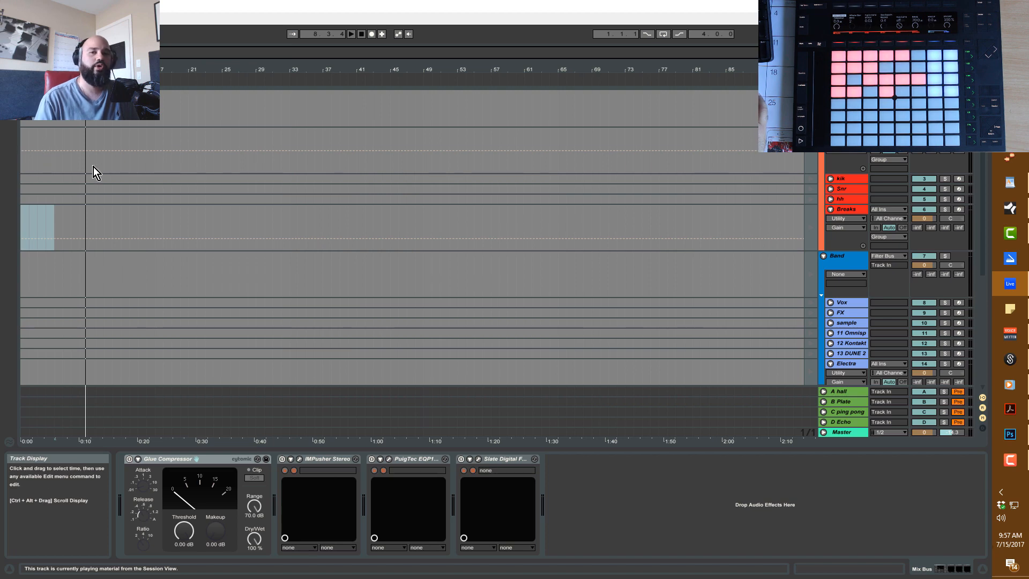
mouse_move(628, 271)
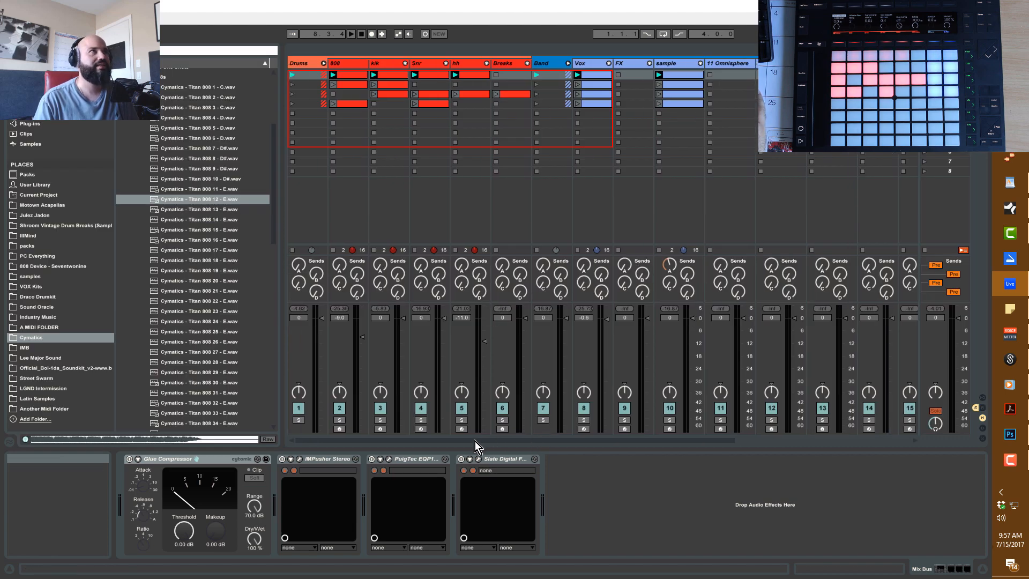
mouse_move(465, 463)
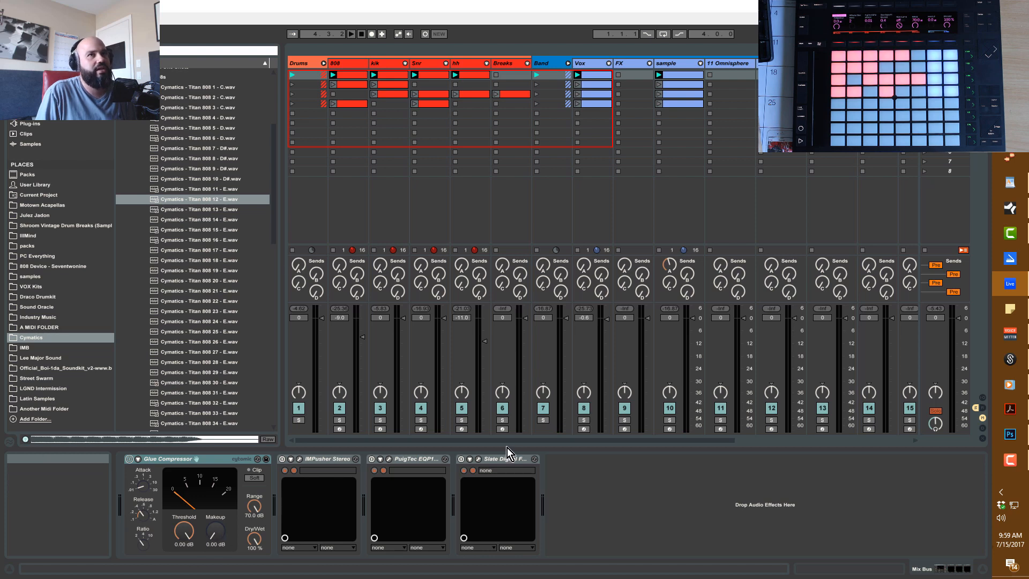
mouse_move(562, 560)
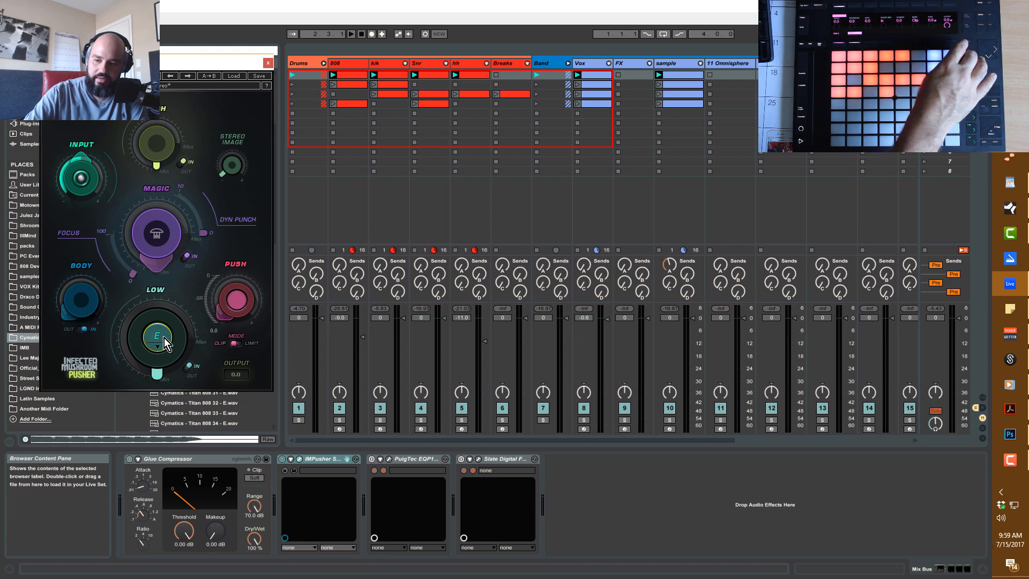
Step: Bring up the PuigTec EQP-1A window beside Pusher on the mix bus
click(354, 33)
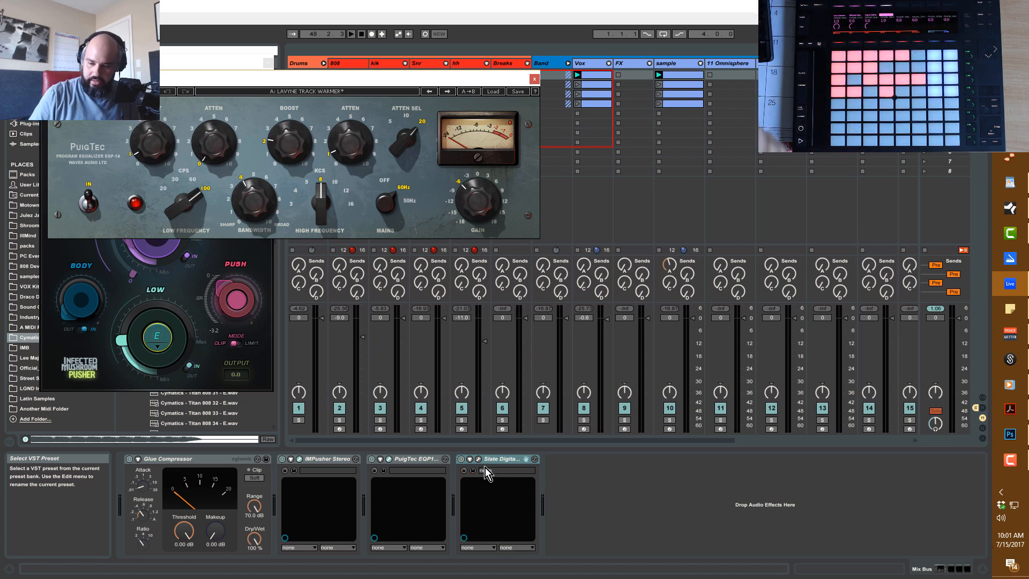
Step: With the beat playing, set the FG-X ITP control to Smooth and close its window
click(351, 34)
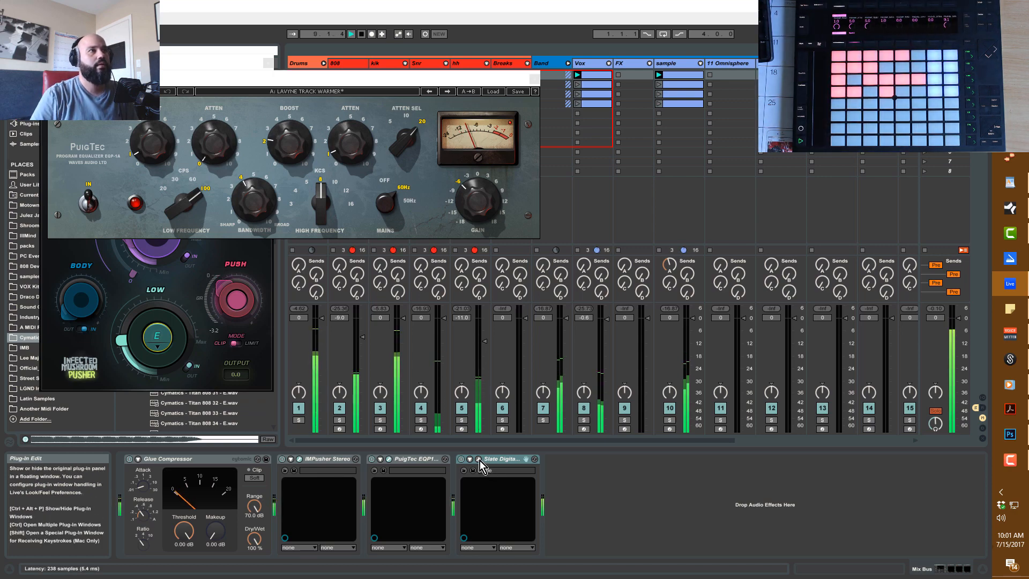
click(482, 459)
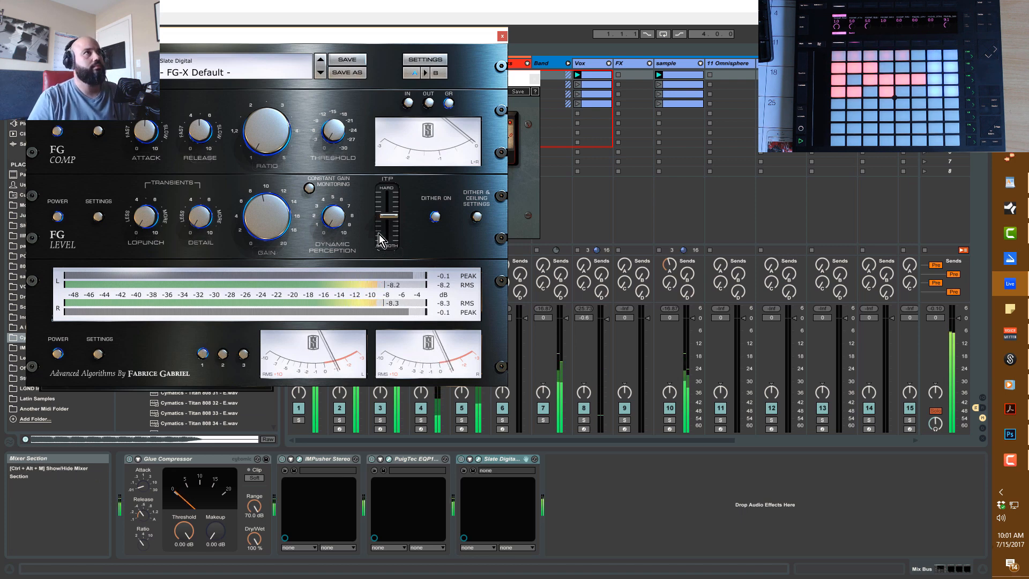
drag(386, 210, 386, 236)
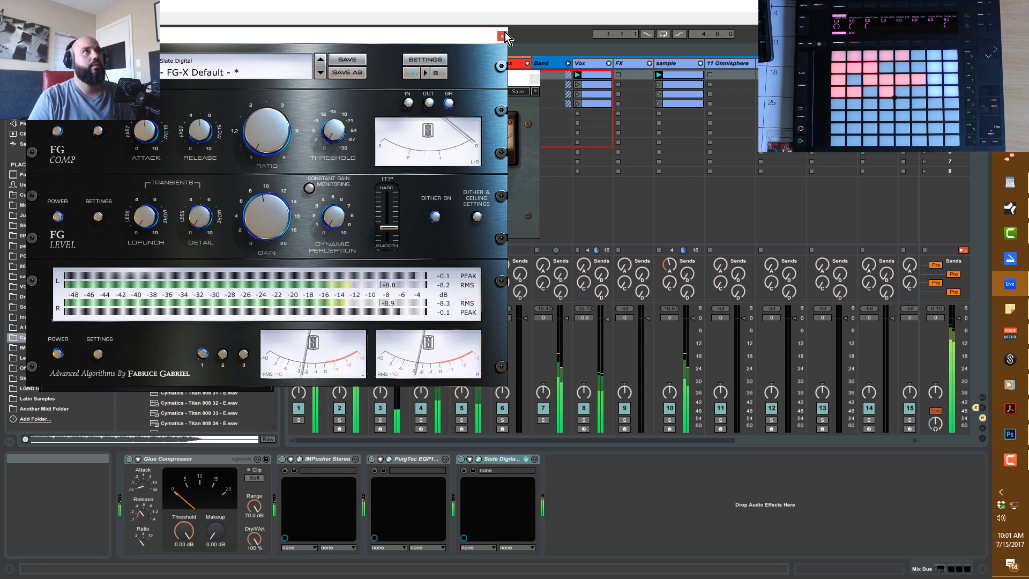
click(500, 33)
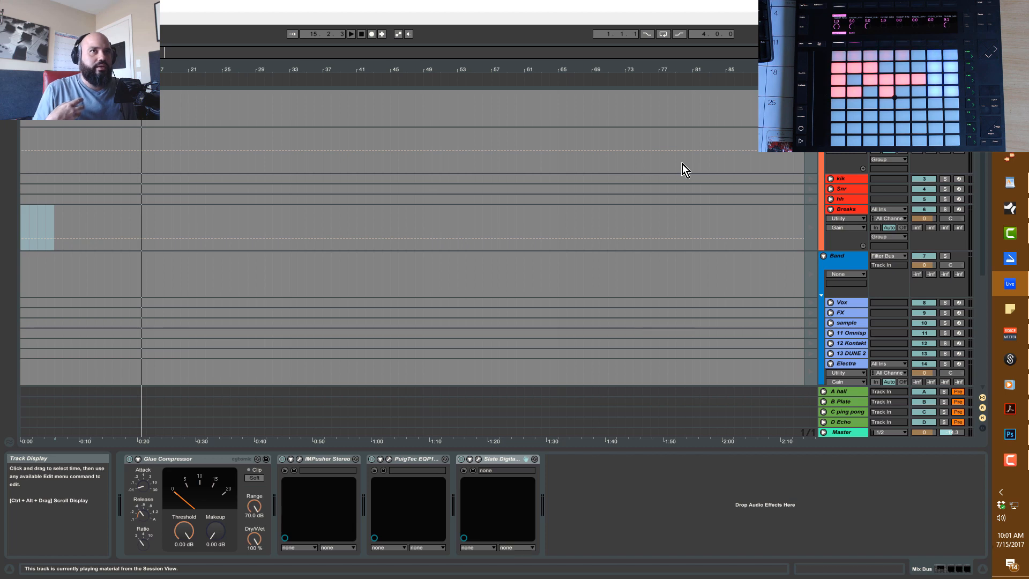
mouse_move(757, 220)
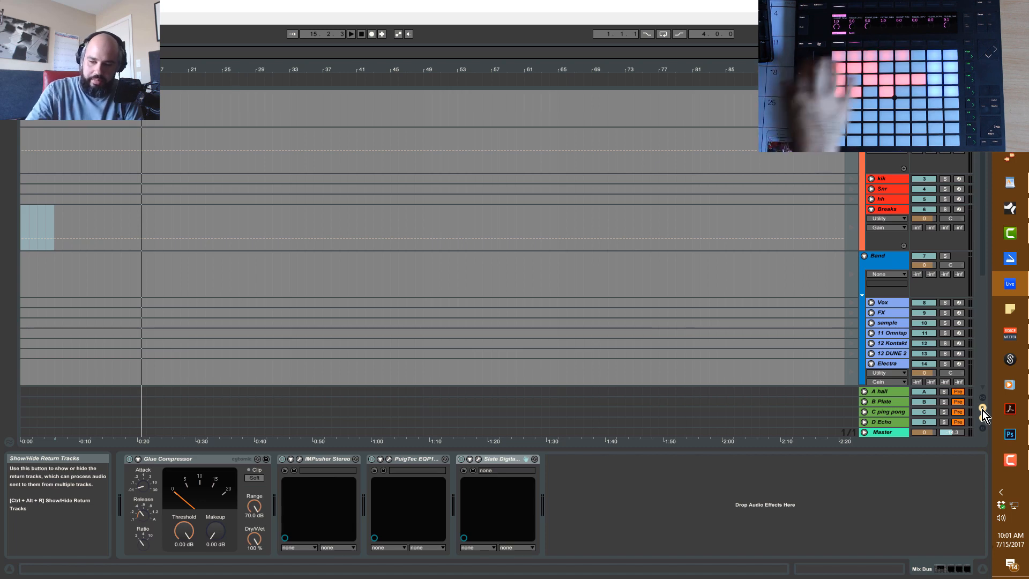
Step: Reveal the hall, Plate, ping pong and Echo return tracks below the groups
click(354, 35)
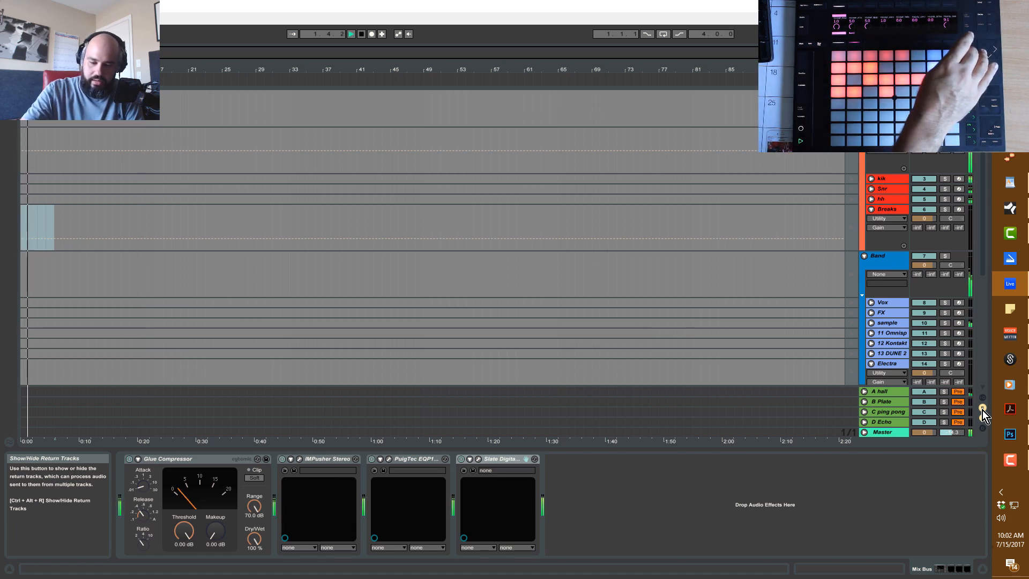
click(351, 34)
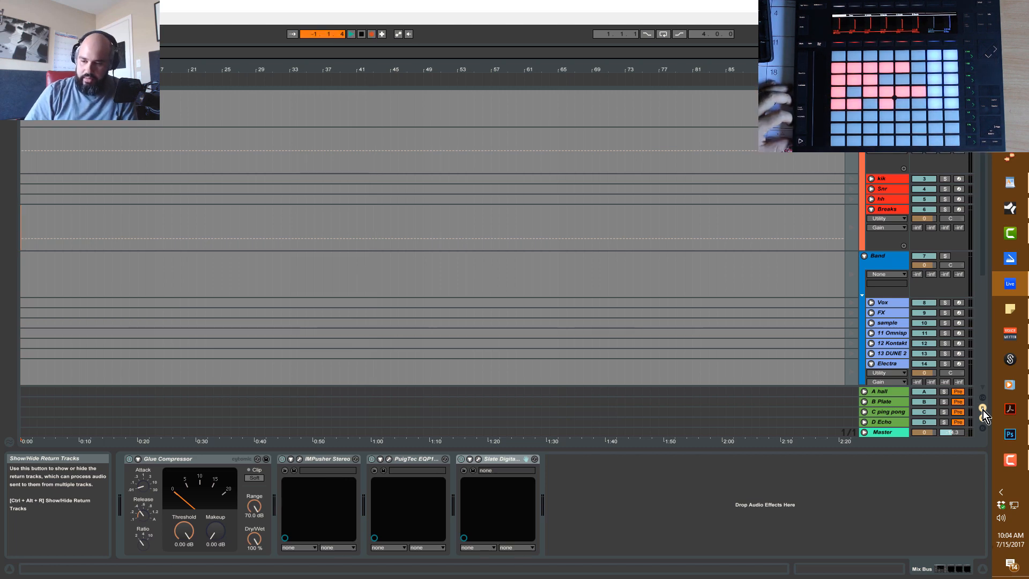
click(352, 33)
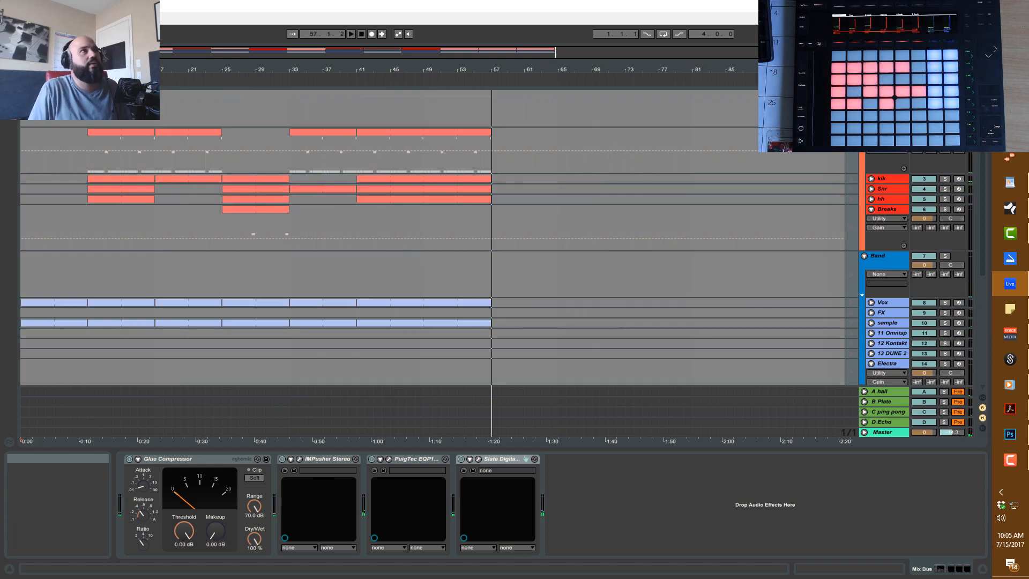
mouse_move(497, 75)
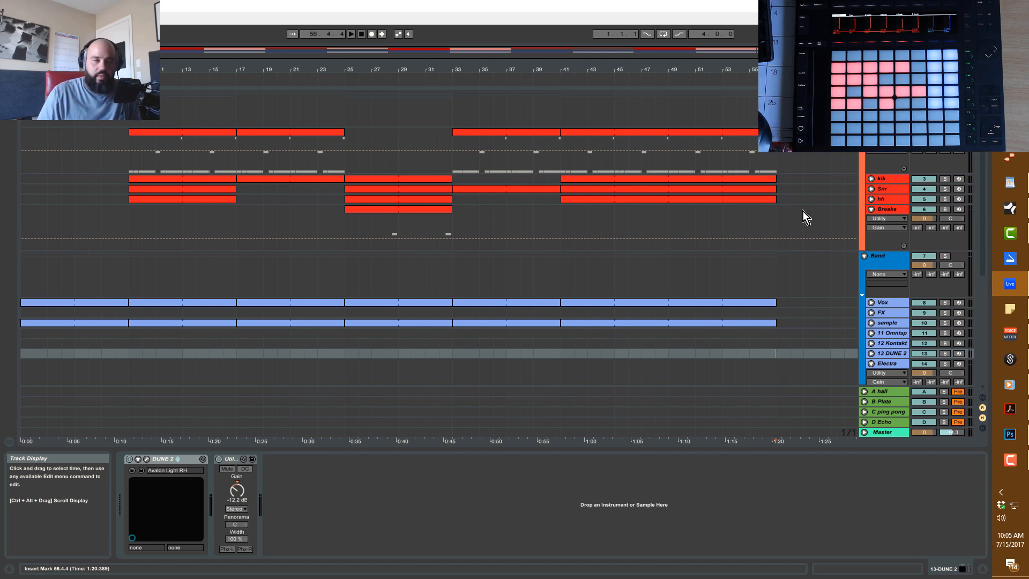
mouse_move(784, 221)
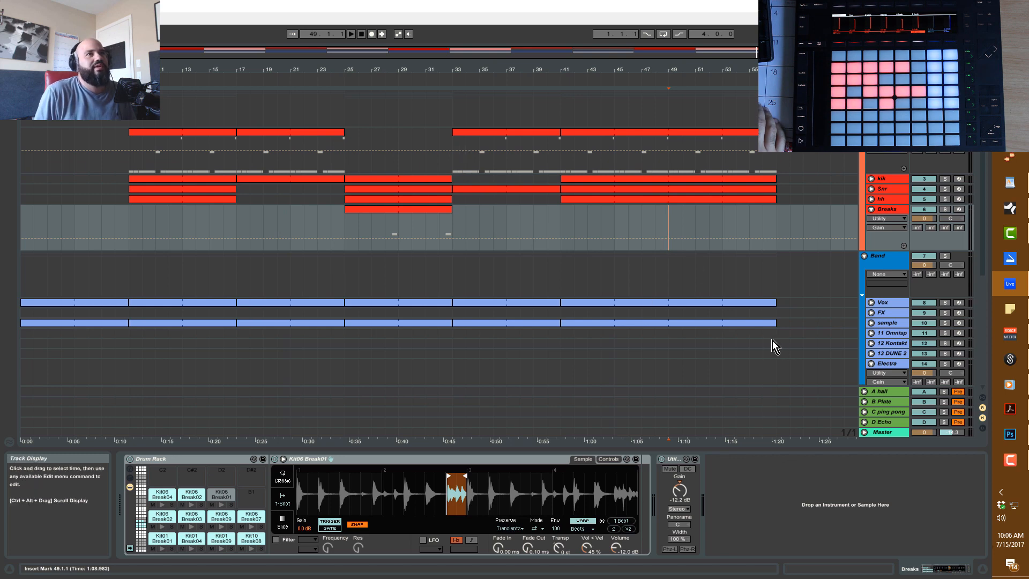
Step: Select the first-verse drum and band clips up to bar 57 for repeating
drag(341, 164, 774, 164)
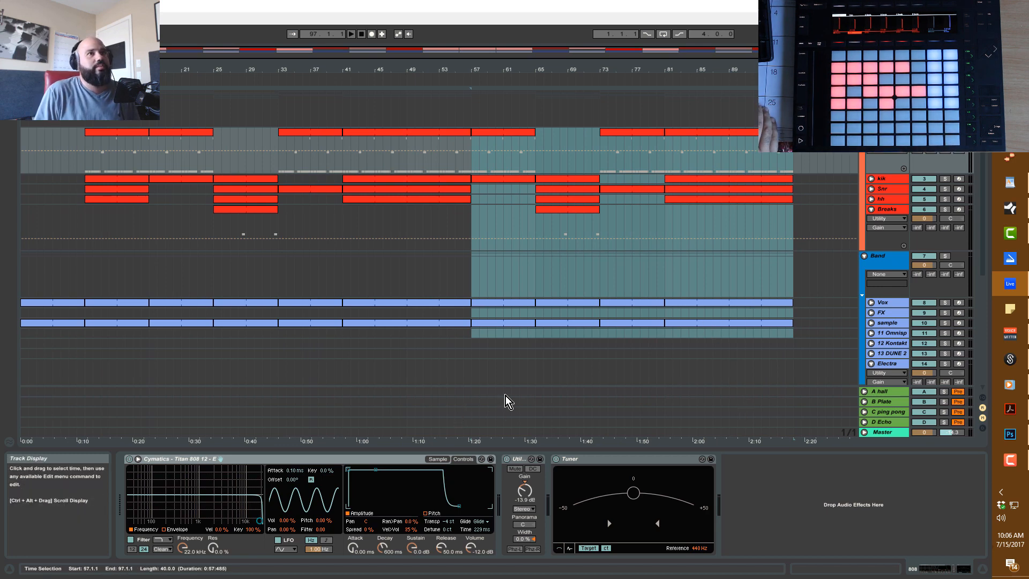
mouse_move(802, 407)
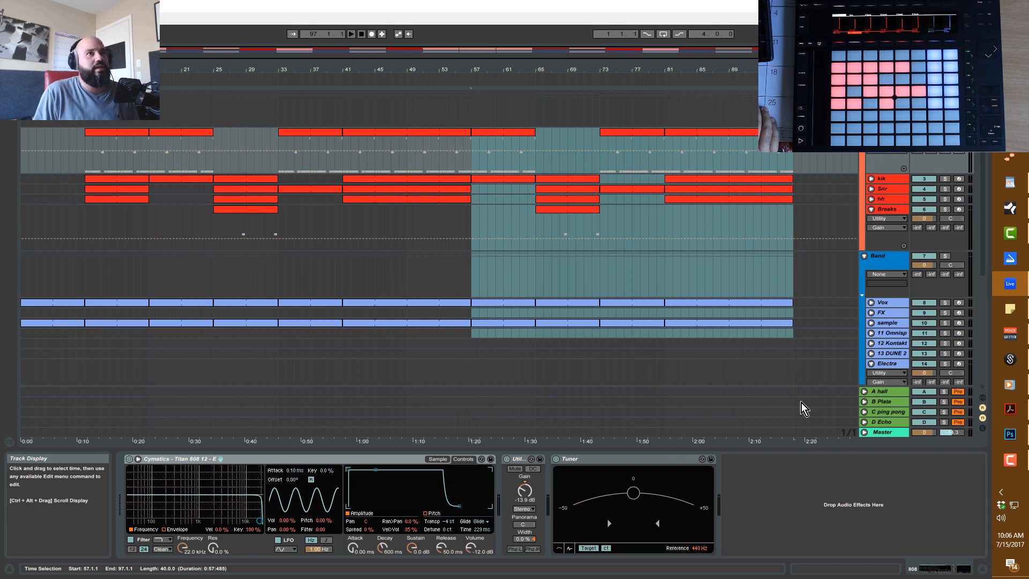
mouse_move(800, 363)
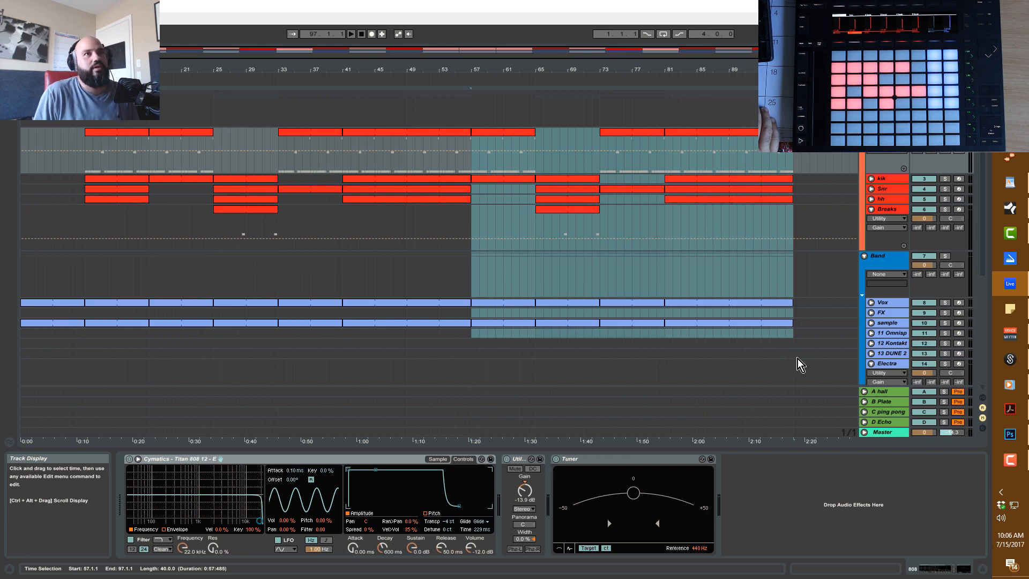
mouse_move(778, 327)
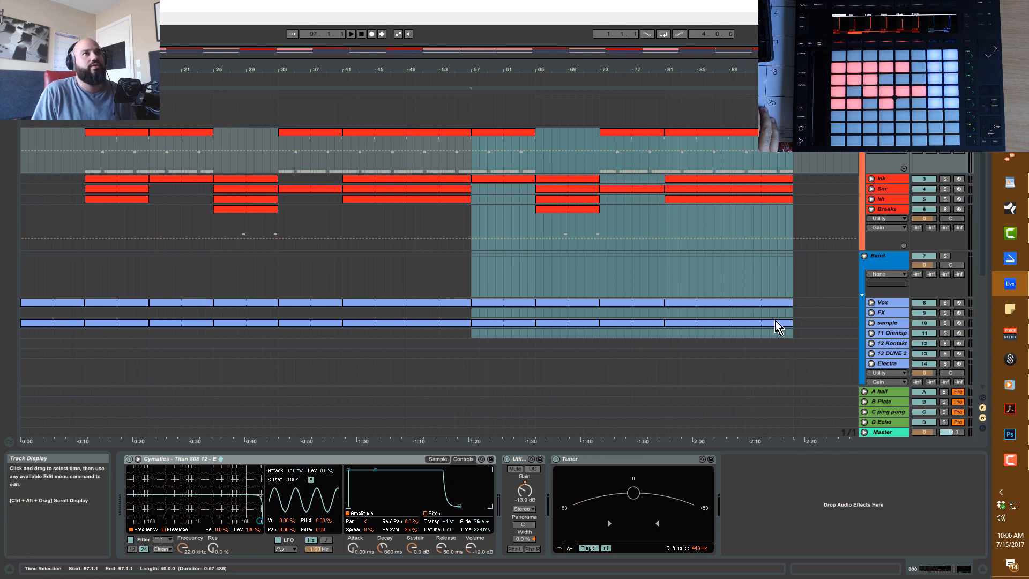
mouse_move(785, 360)
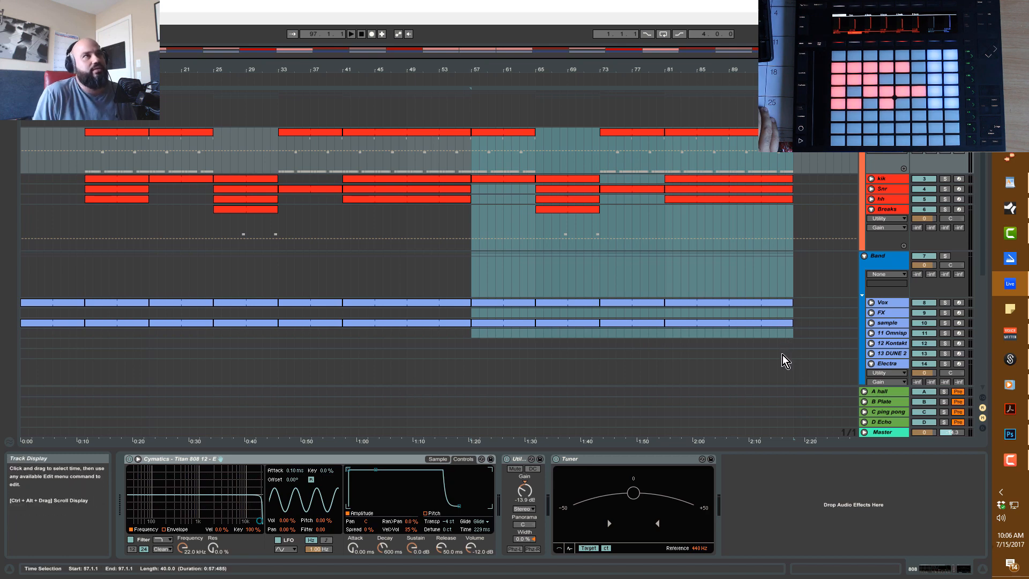
mouse_move(691, 381)
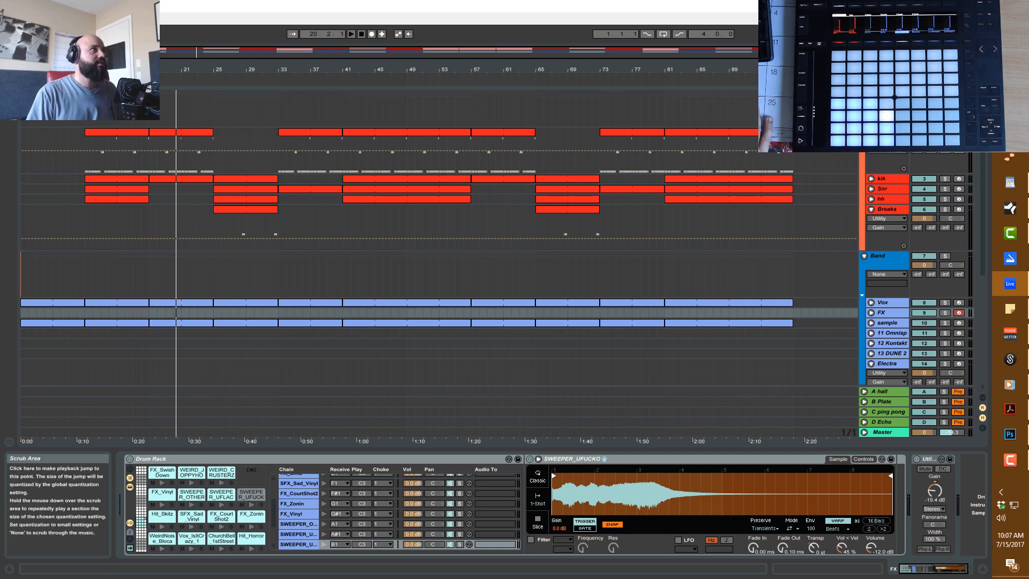
Step: Create the 1 FX MIDI clip over bars 17–25 and view its notes
click(353, 33)
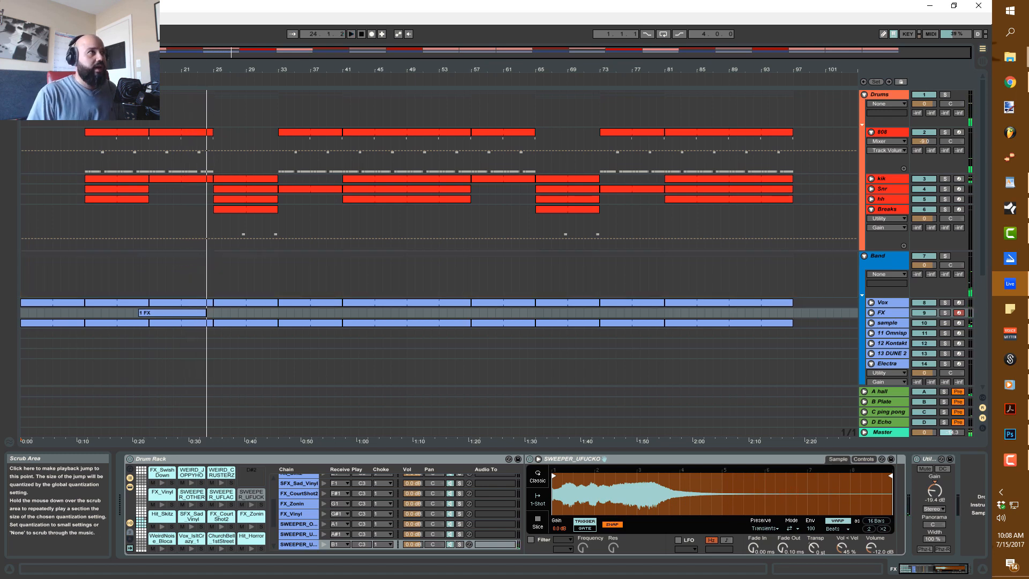
click(161, 313)
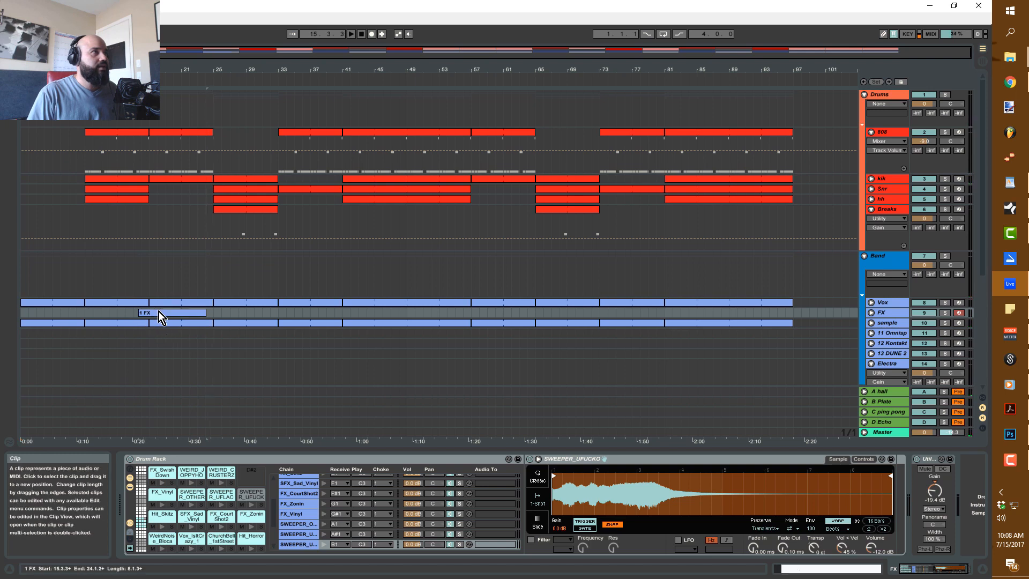
double_click(172, 313)
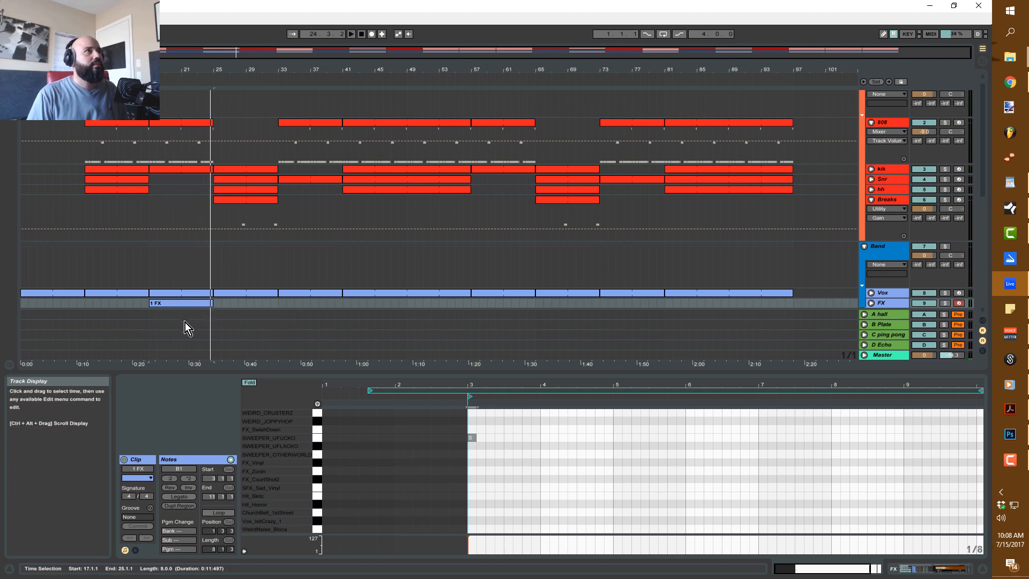
Step: Copy the 1 FX clip to bar 57 and add a 2 FX clip at bar 1
click(171, 303)
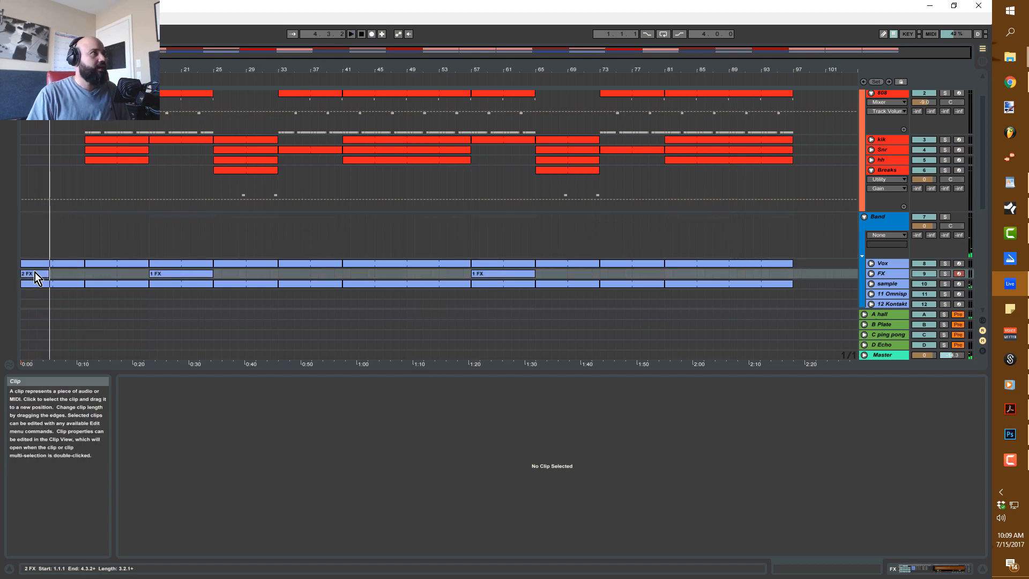
Step: Adjust the FX_SwishDown pad's Volume in the Drum Rack from the 2 FX clip
double_click(27, 273)
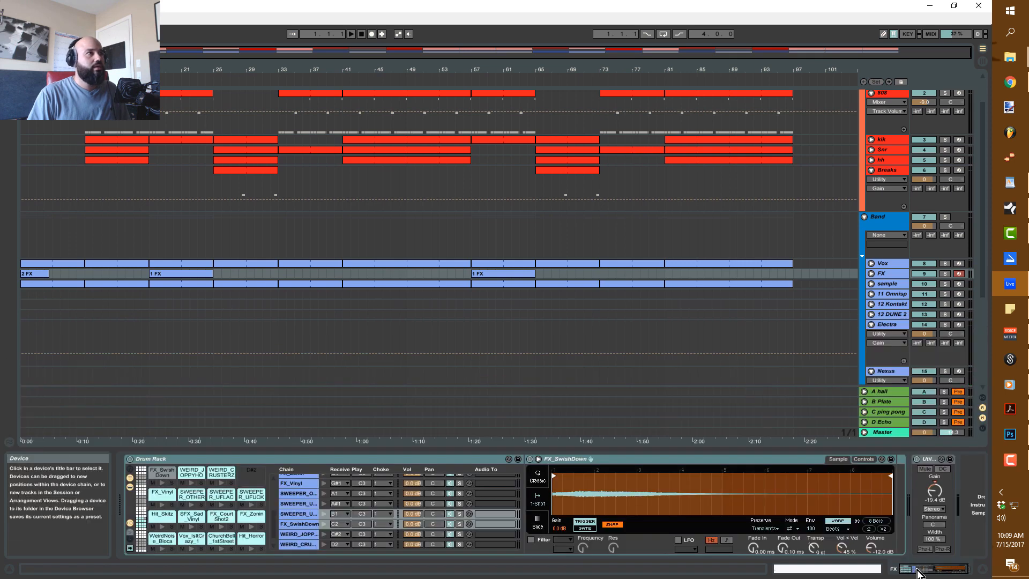
mouse_move(204, 484)
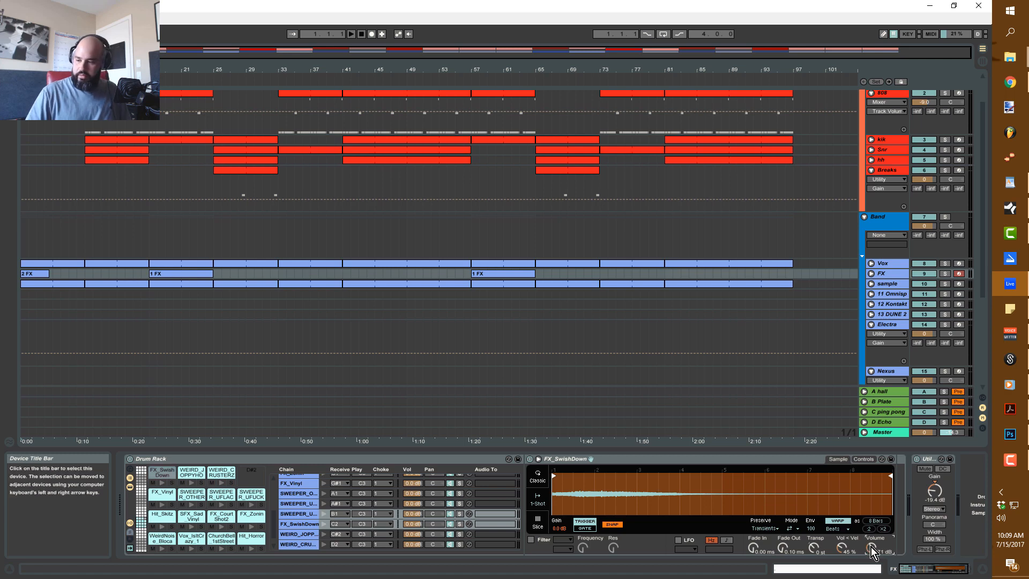
click(352, 33)
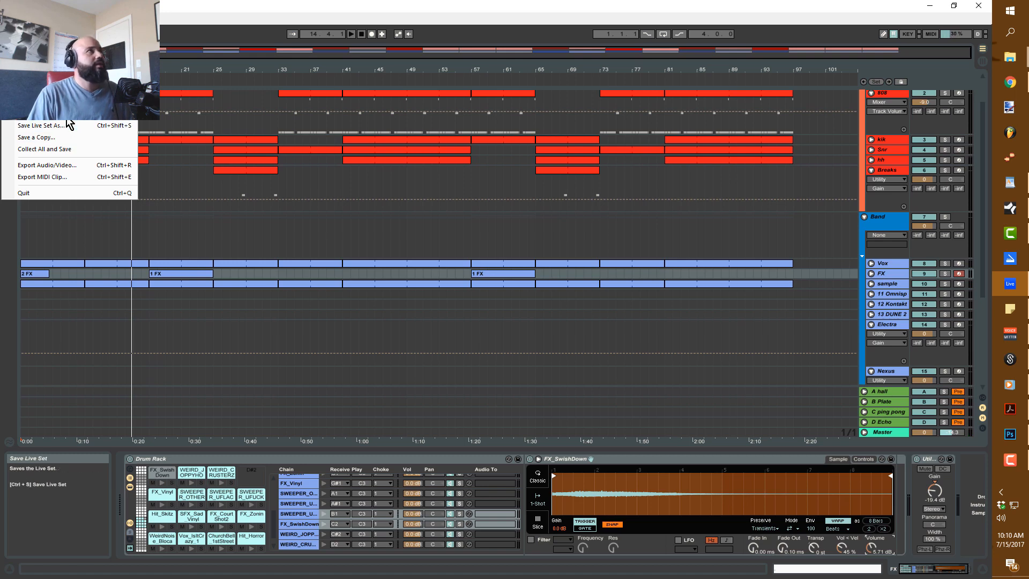
Step: Name the Live Set Butcher and save it to the Live Sets folder
click(534, 252)
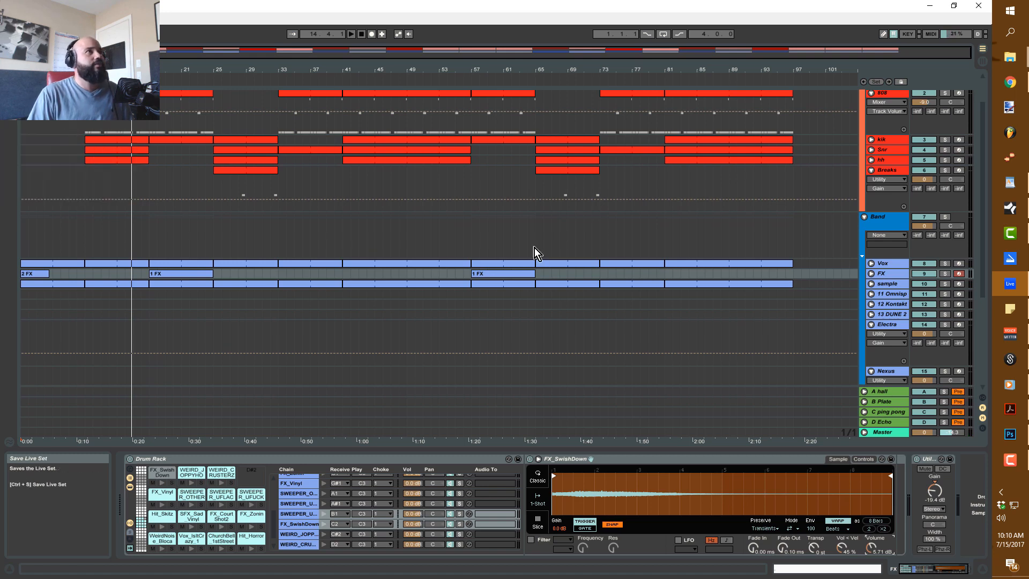
mouse_move(383, 224)
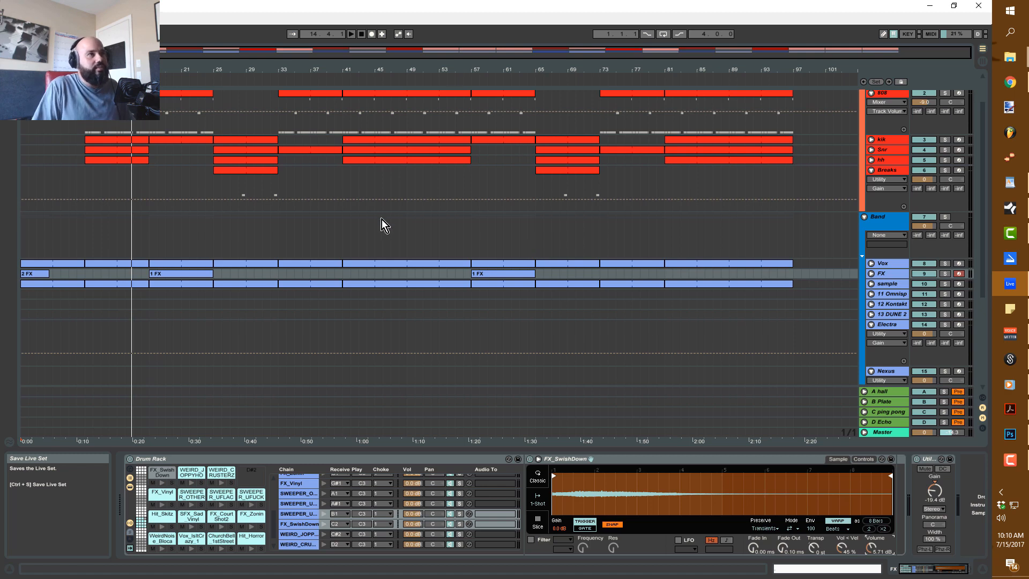
mouse_move(146, 186)
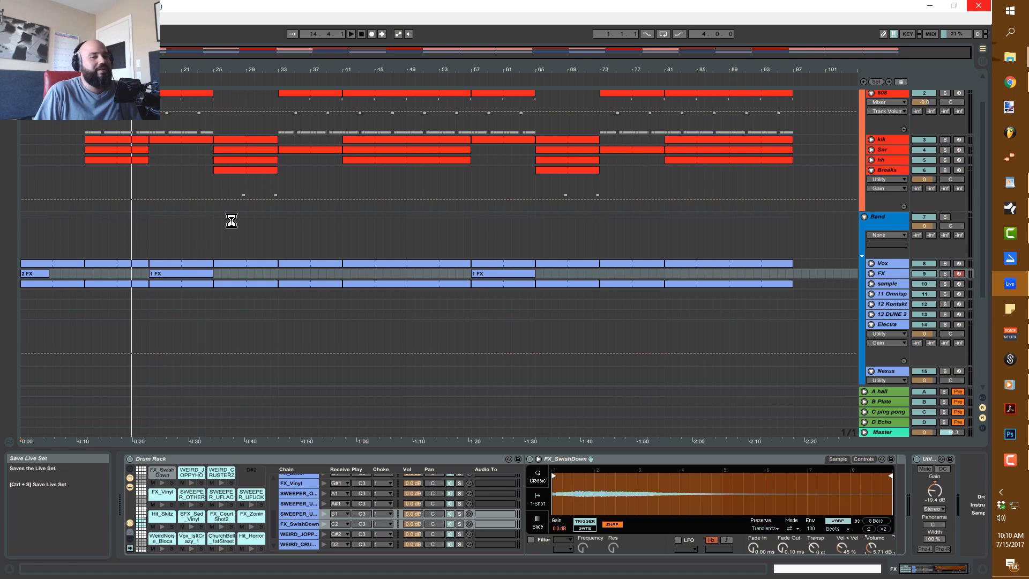
mouse_move(288, 213)
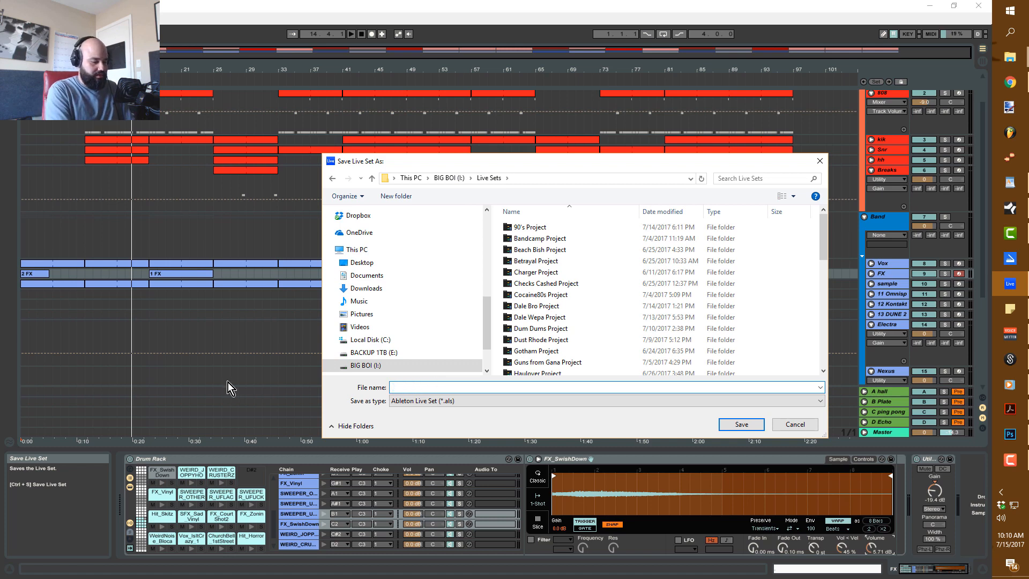
text(Bitcher)
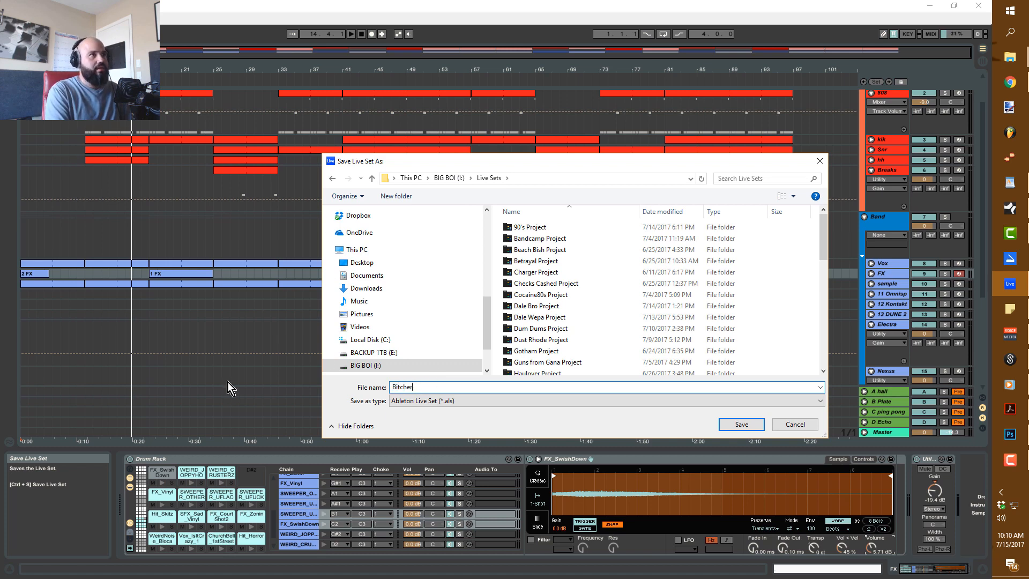
text(Bu)
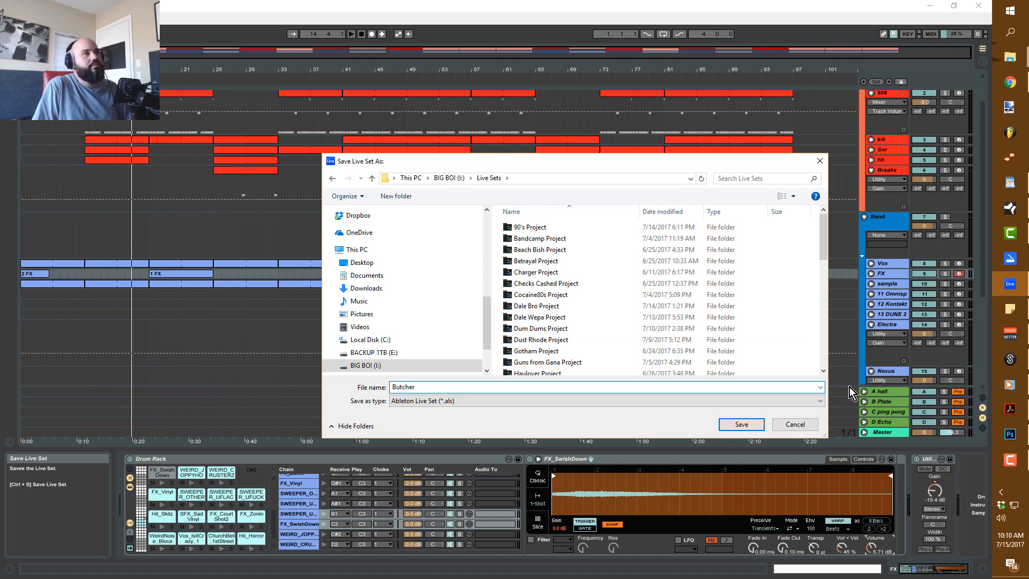
click(742, 424)
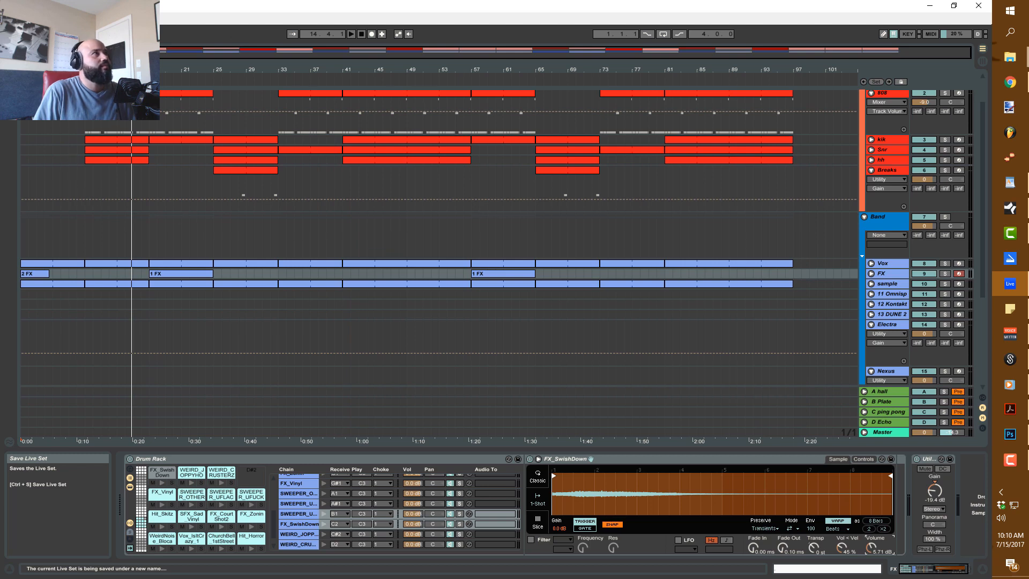
mouse_move(234, 81)
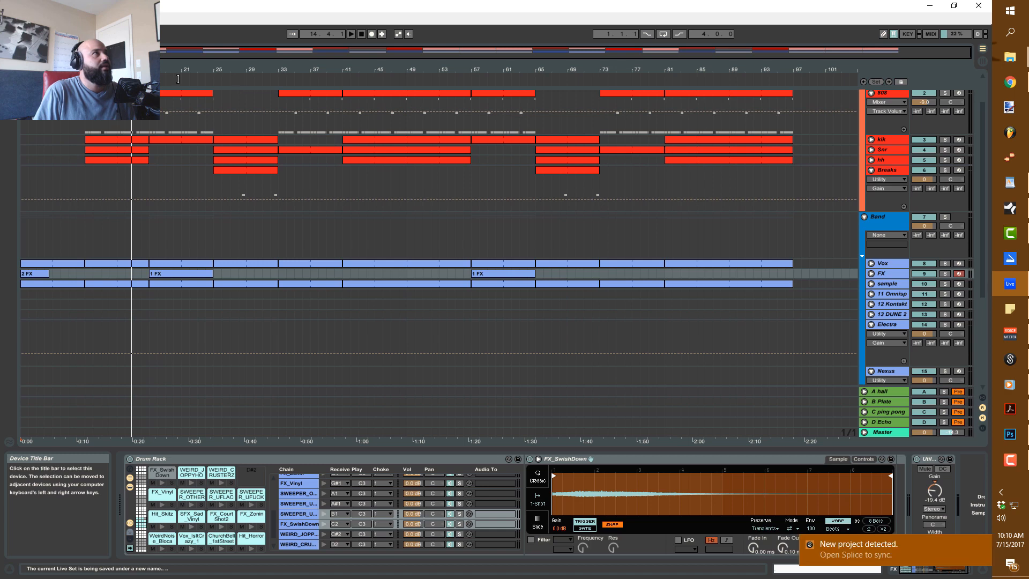
Step: Select bars 1–97 as the render span for the Master WAV export
click(353, 33)
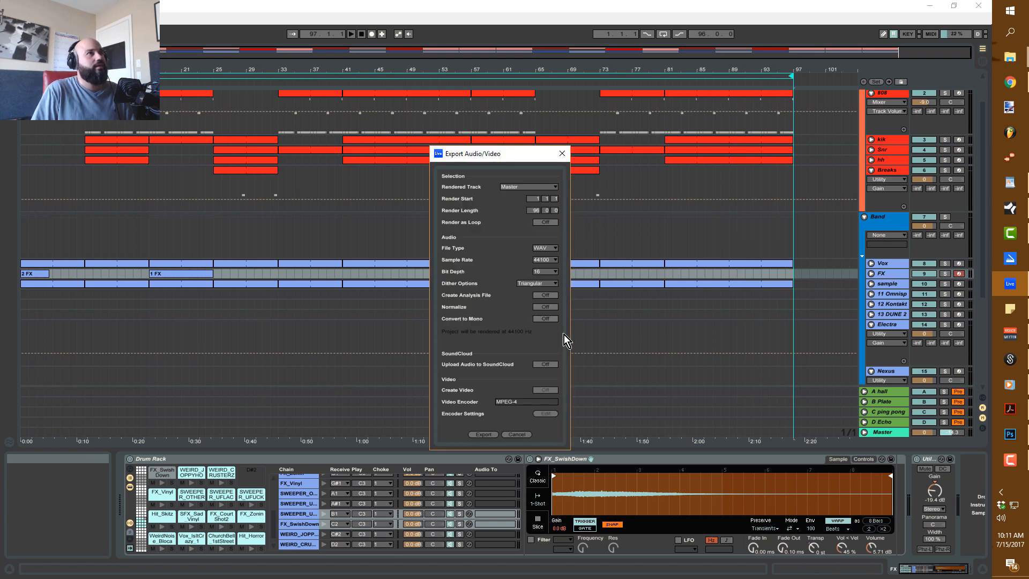
mouse_move(532, 221)
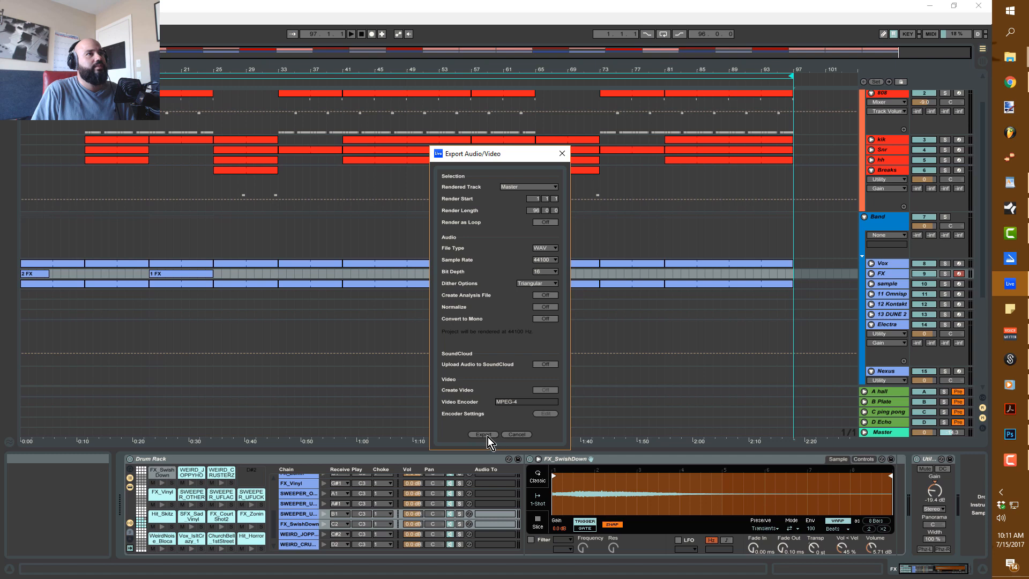
Step: Export the Master track as a 44100 Hz, 16-bit WAV and proceed to the save location
click(483, 435)
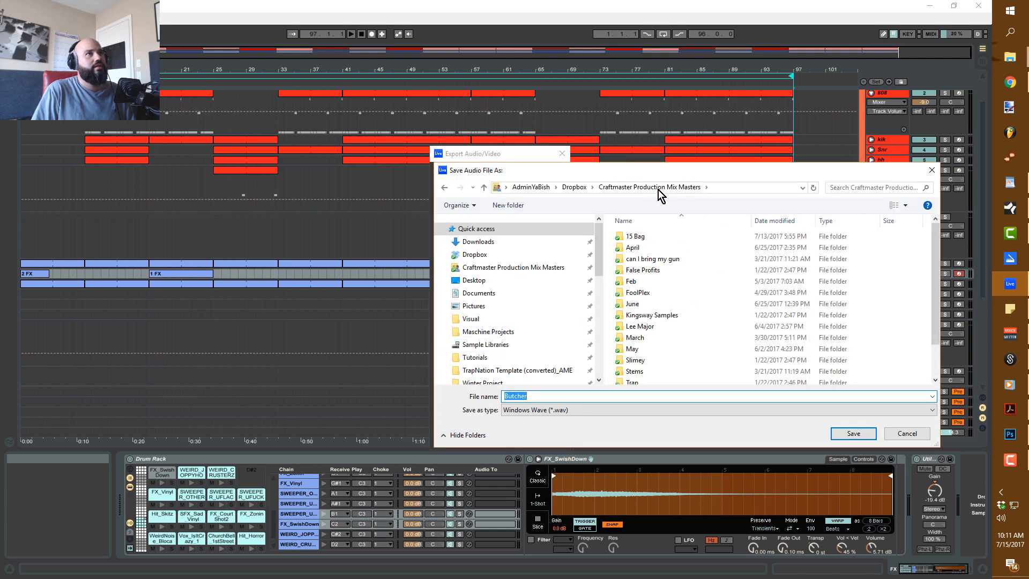
Step: Navigate Dropbox > Craftmaster Team Folder > Craftmaster Production Mix Masters (1) > Summer Writers Camp
scroll(down, 3)
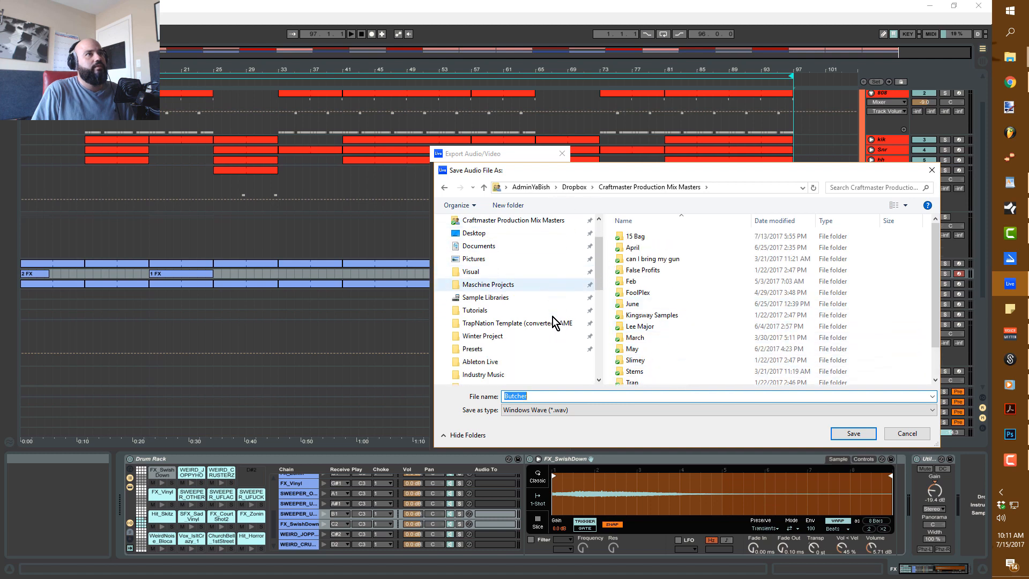
click(573, 187)
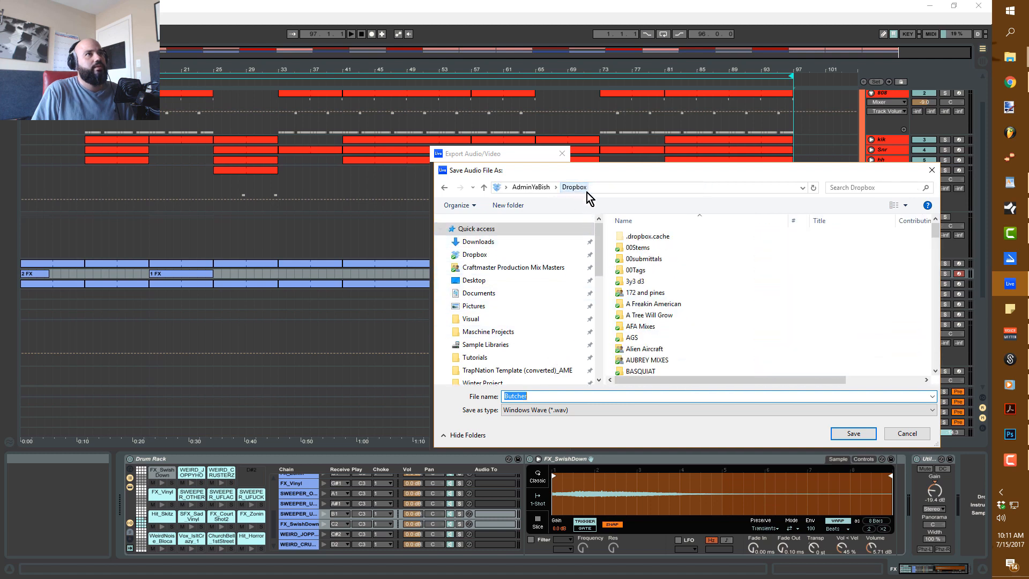
scroll(down, 3)
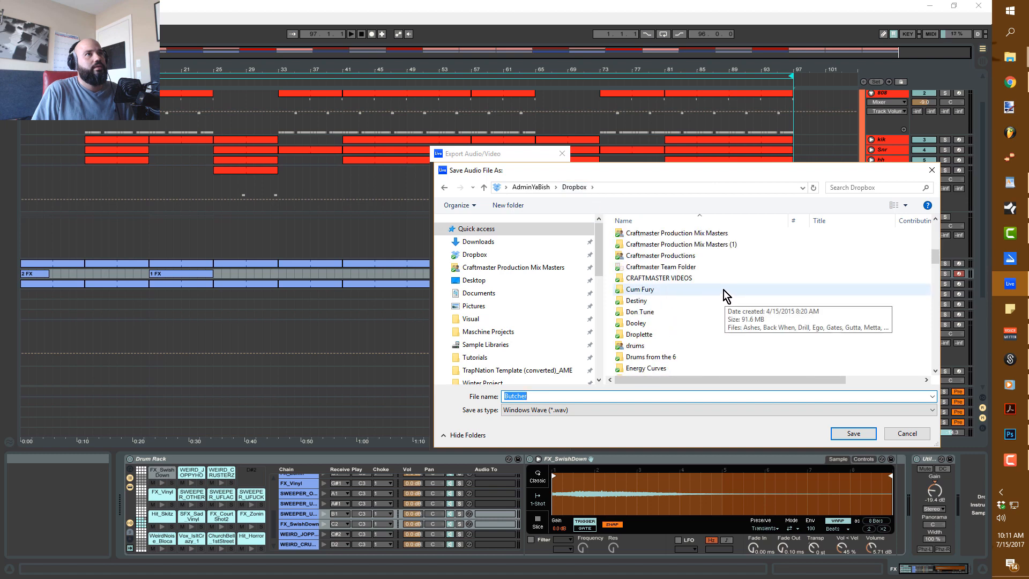
double_click(660, 266)
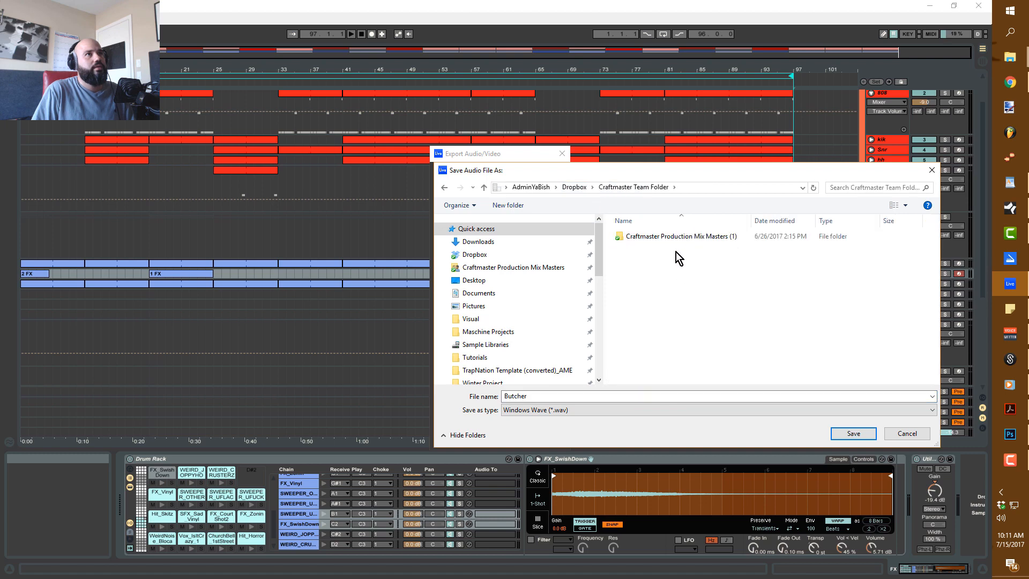
double_click(684, 235)
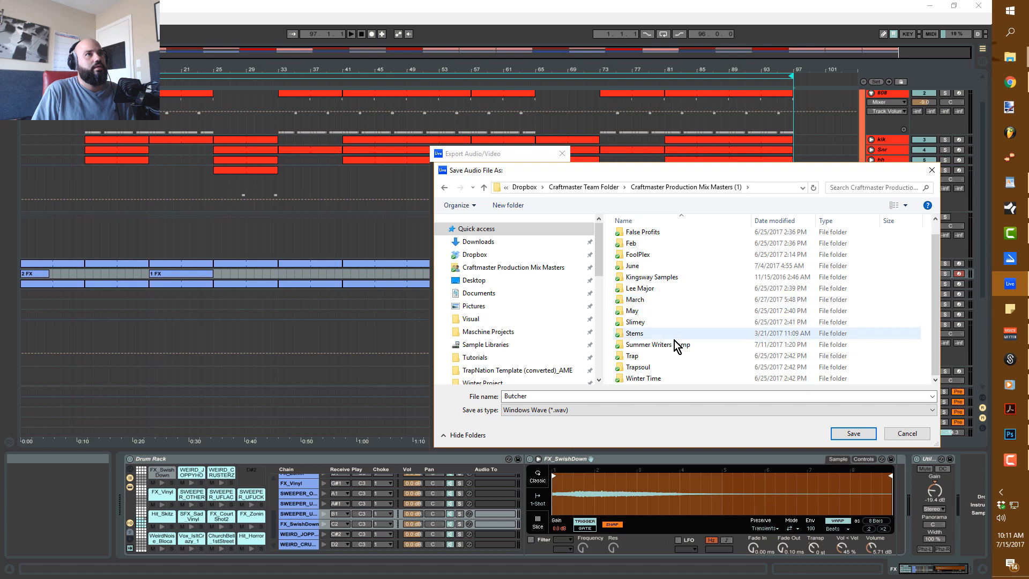
double_click(659, 344)
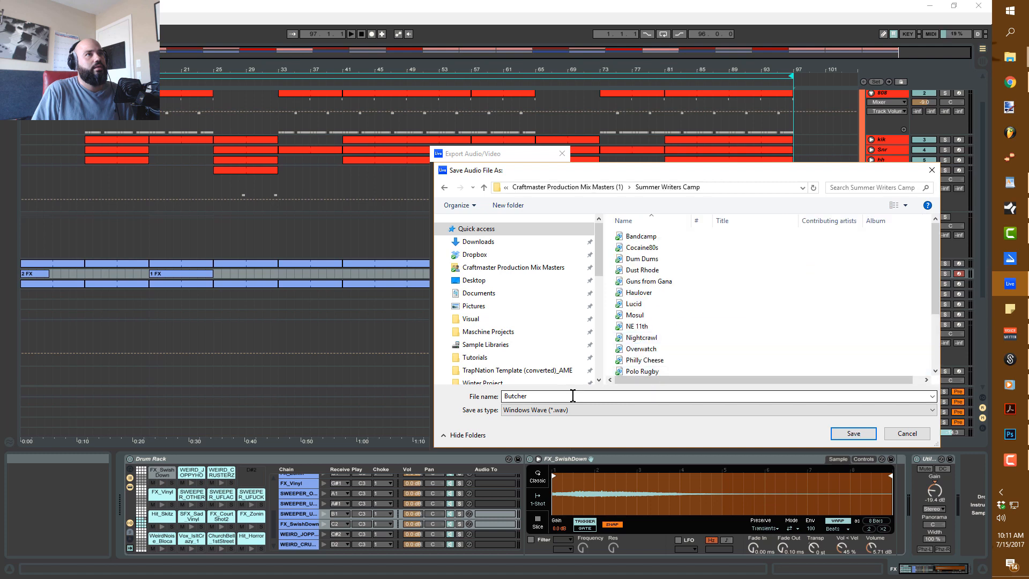
Step: Save the Butcher WAV in Summer Writers Camp and begin rendering
click(853, 433)
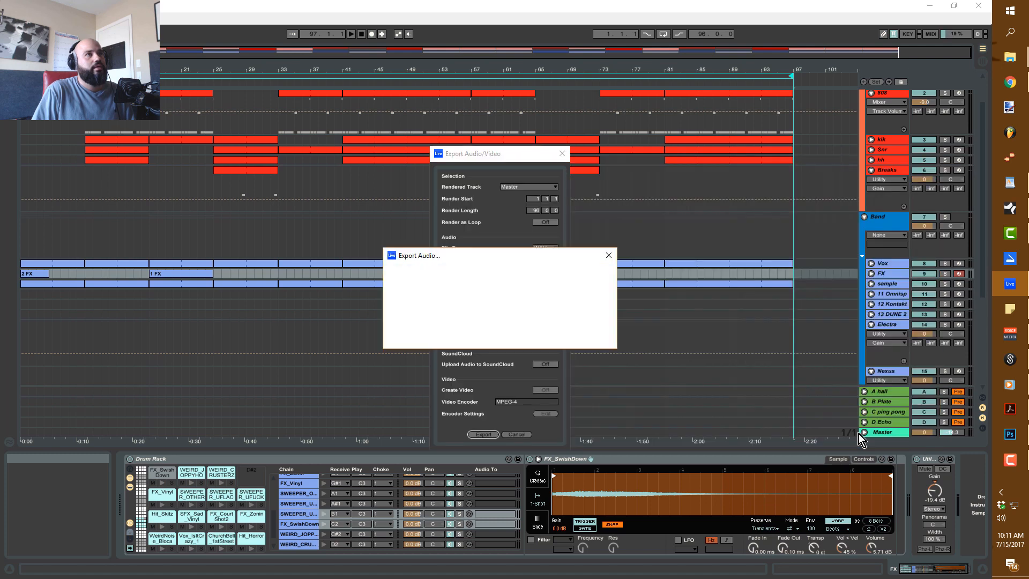
click(483, 435)
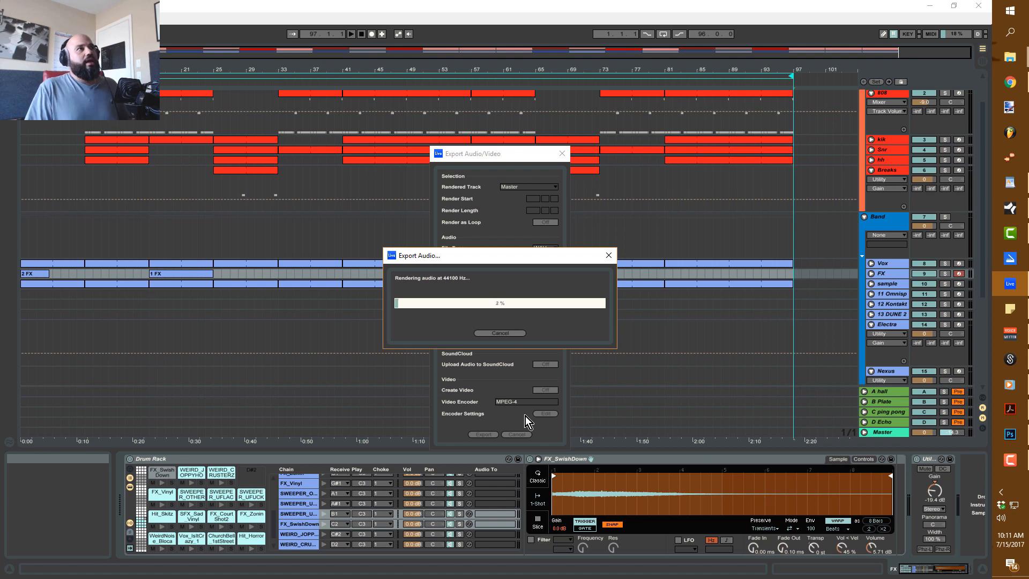